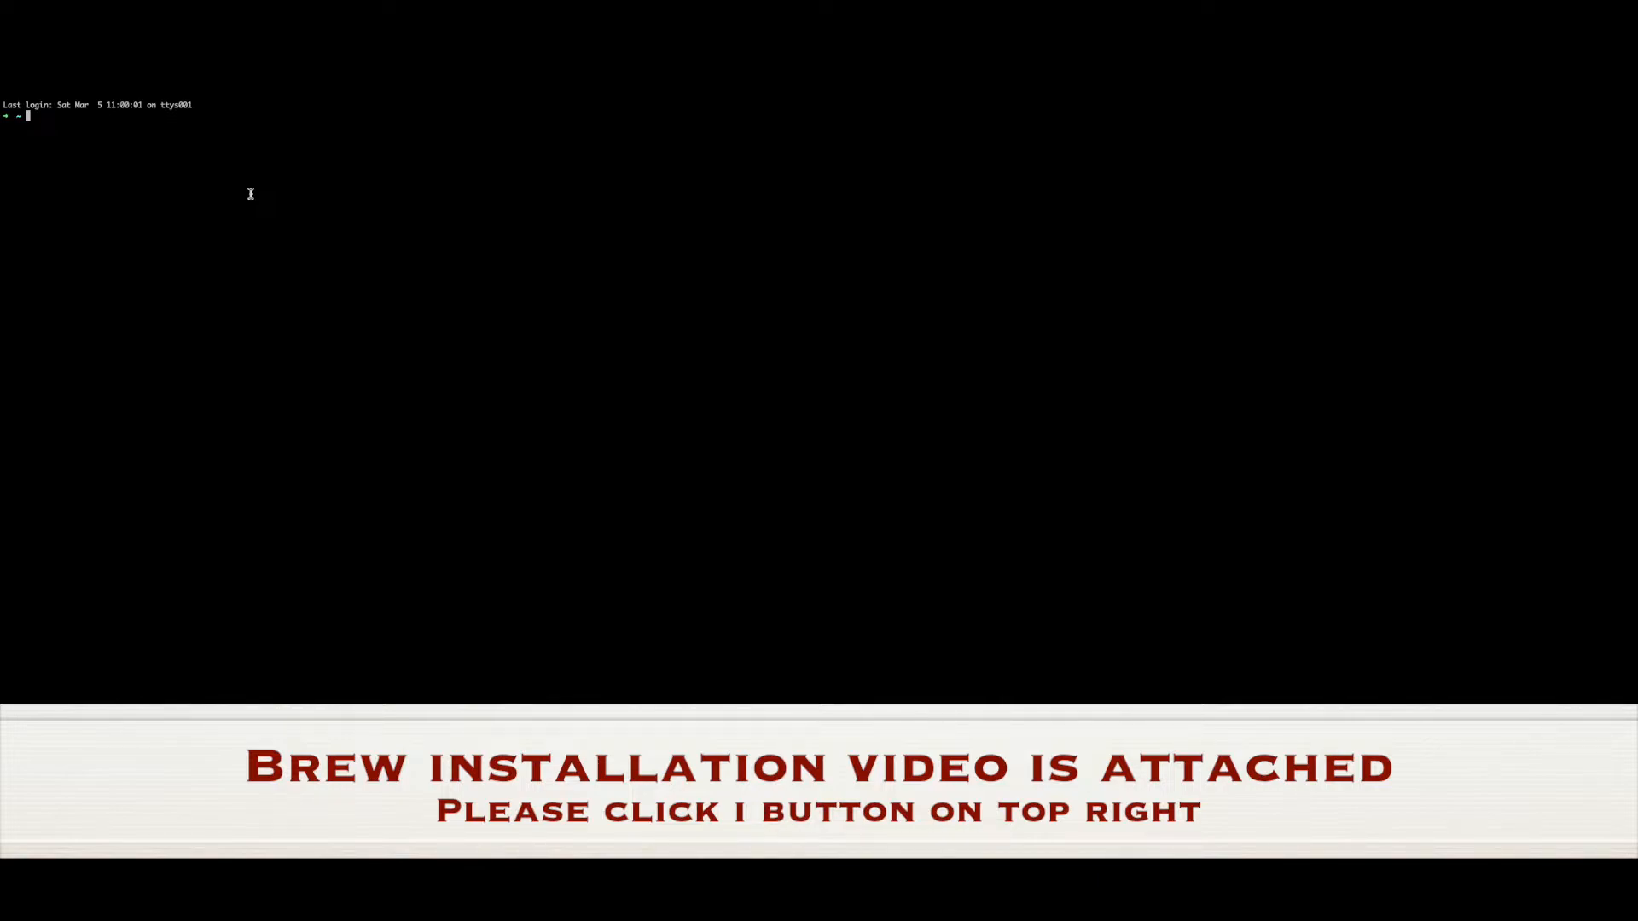
Run 'brew search docker' to list matching docker formulae and casks
{"action": "type", "text": "brew"}
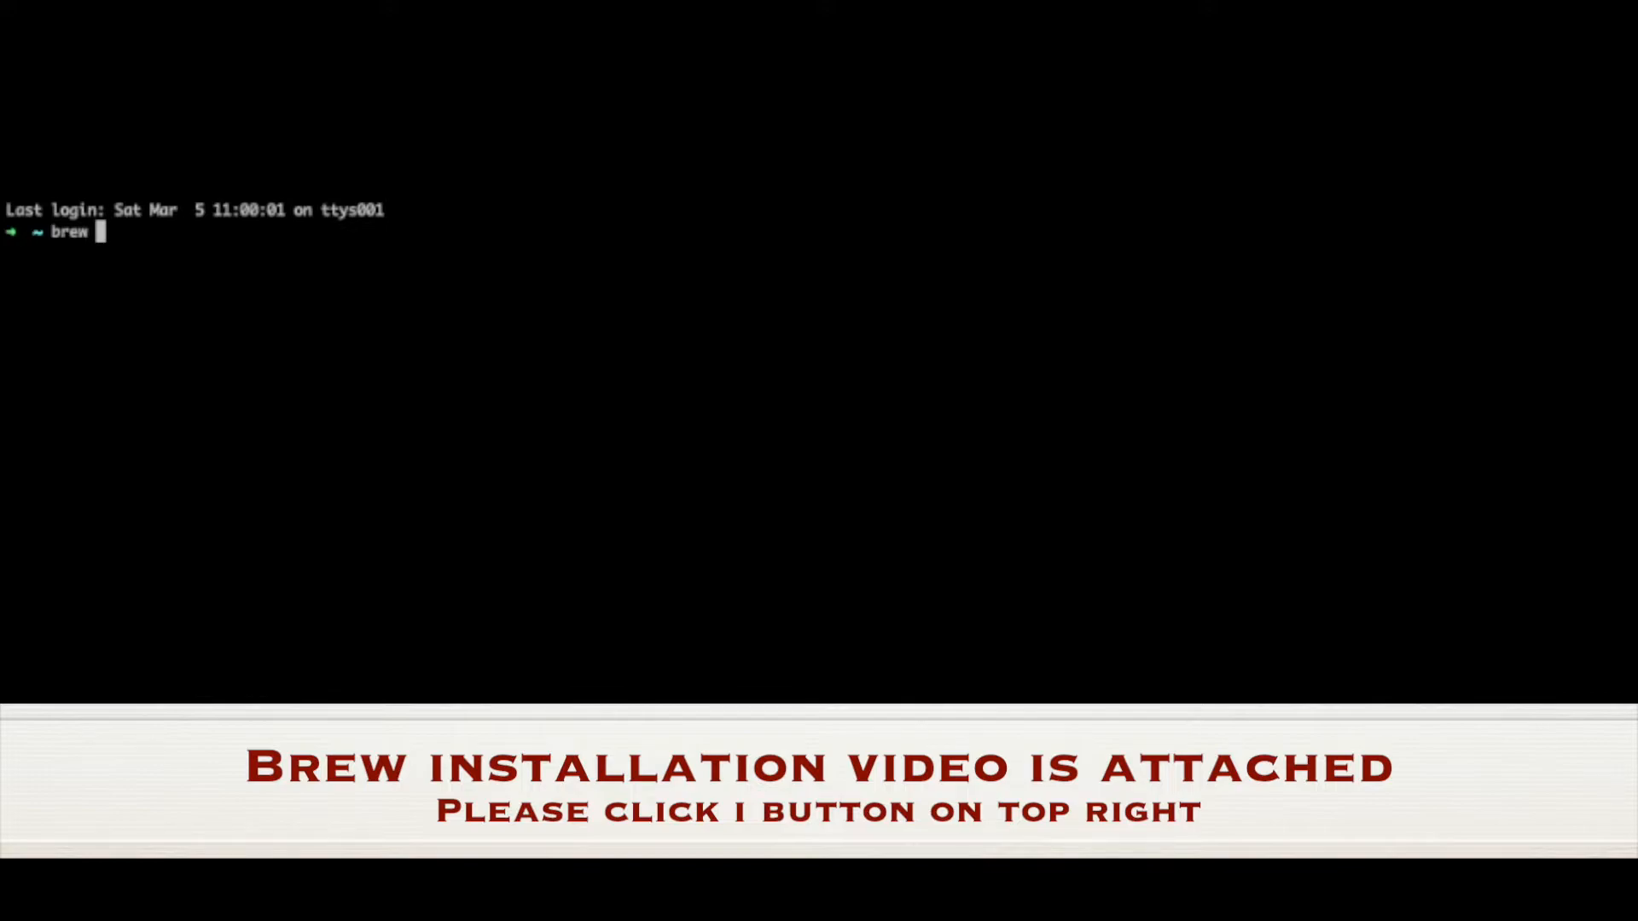
{"action": "type", "text": "search"}
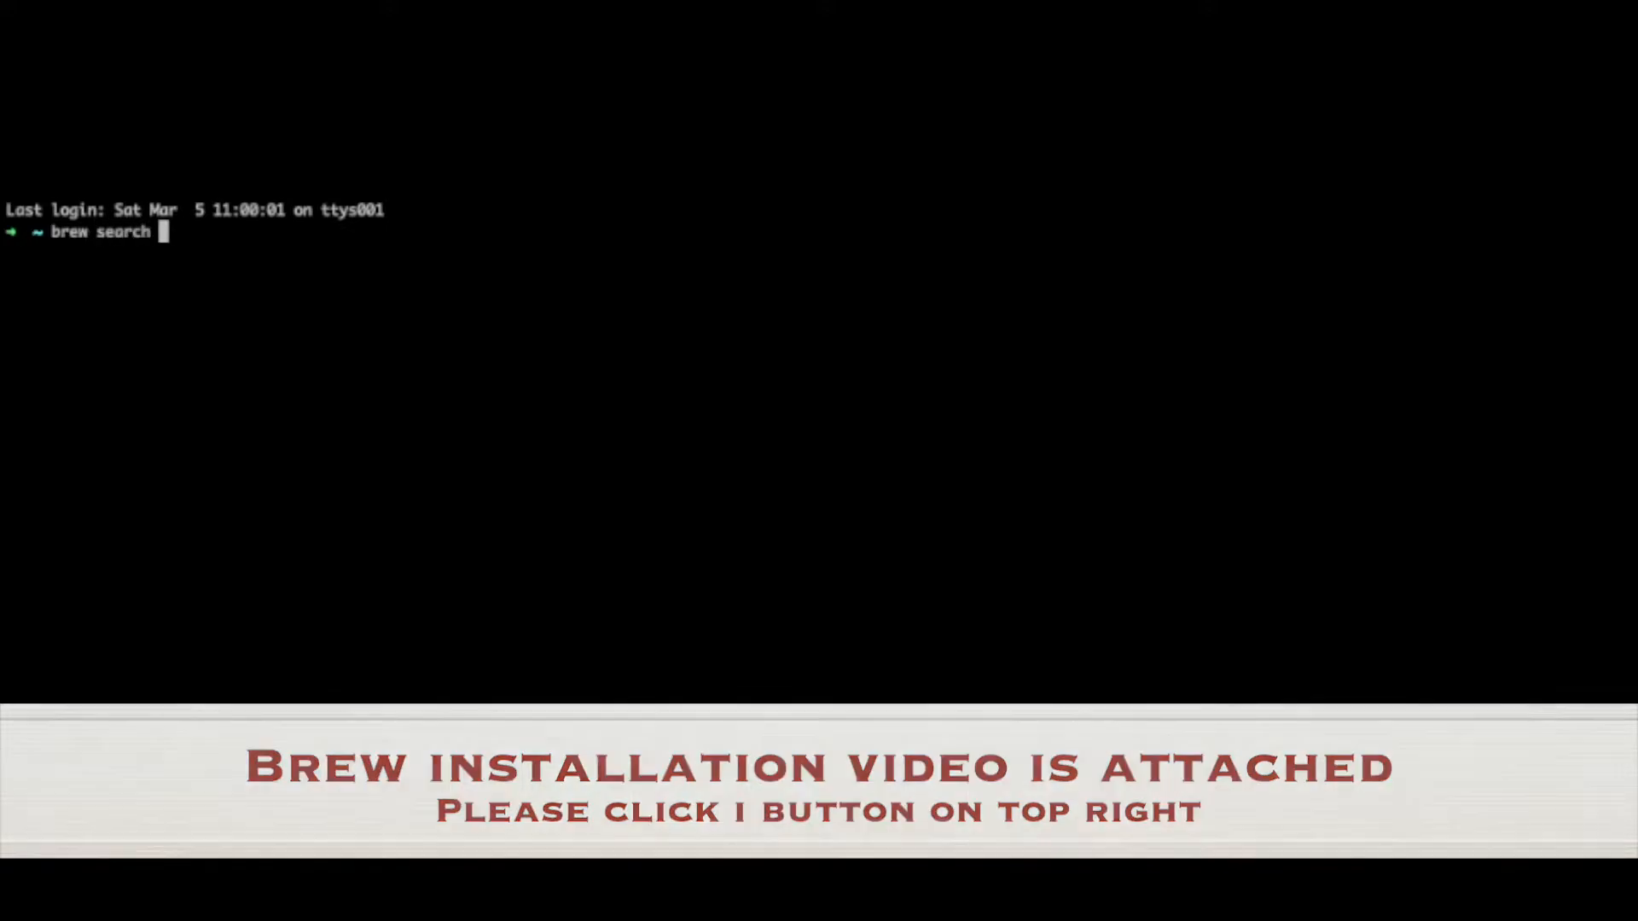
{"action": "type", "text": "docker"}
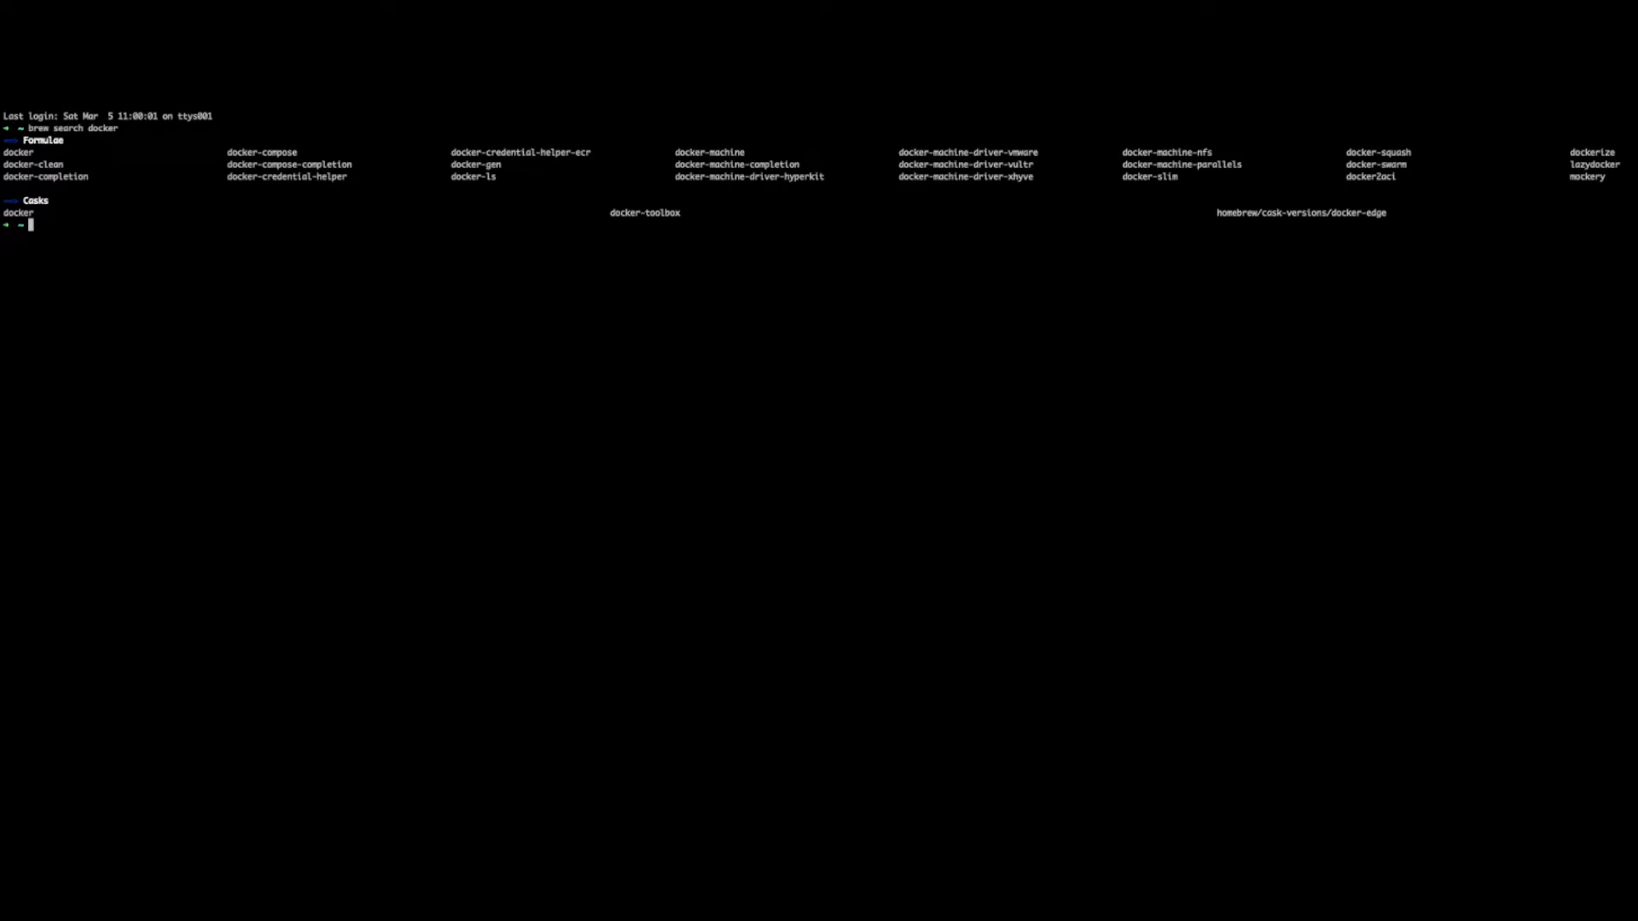
Run 'brew install docker' to download and pour docker 20.10.12
{"action": "type", "text": "brew"}
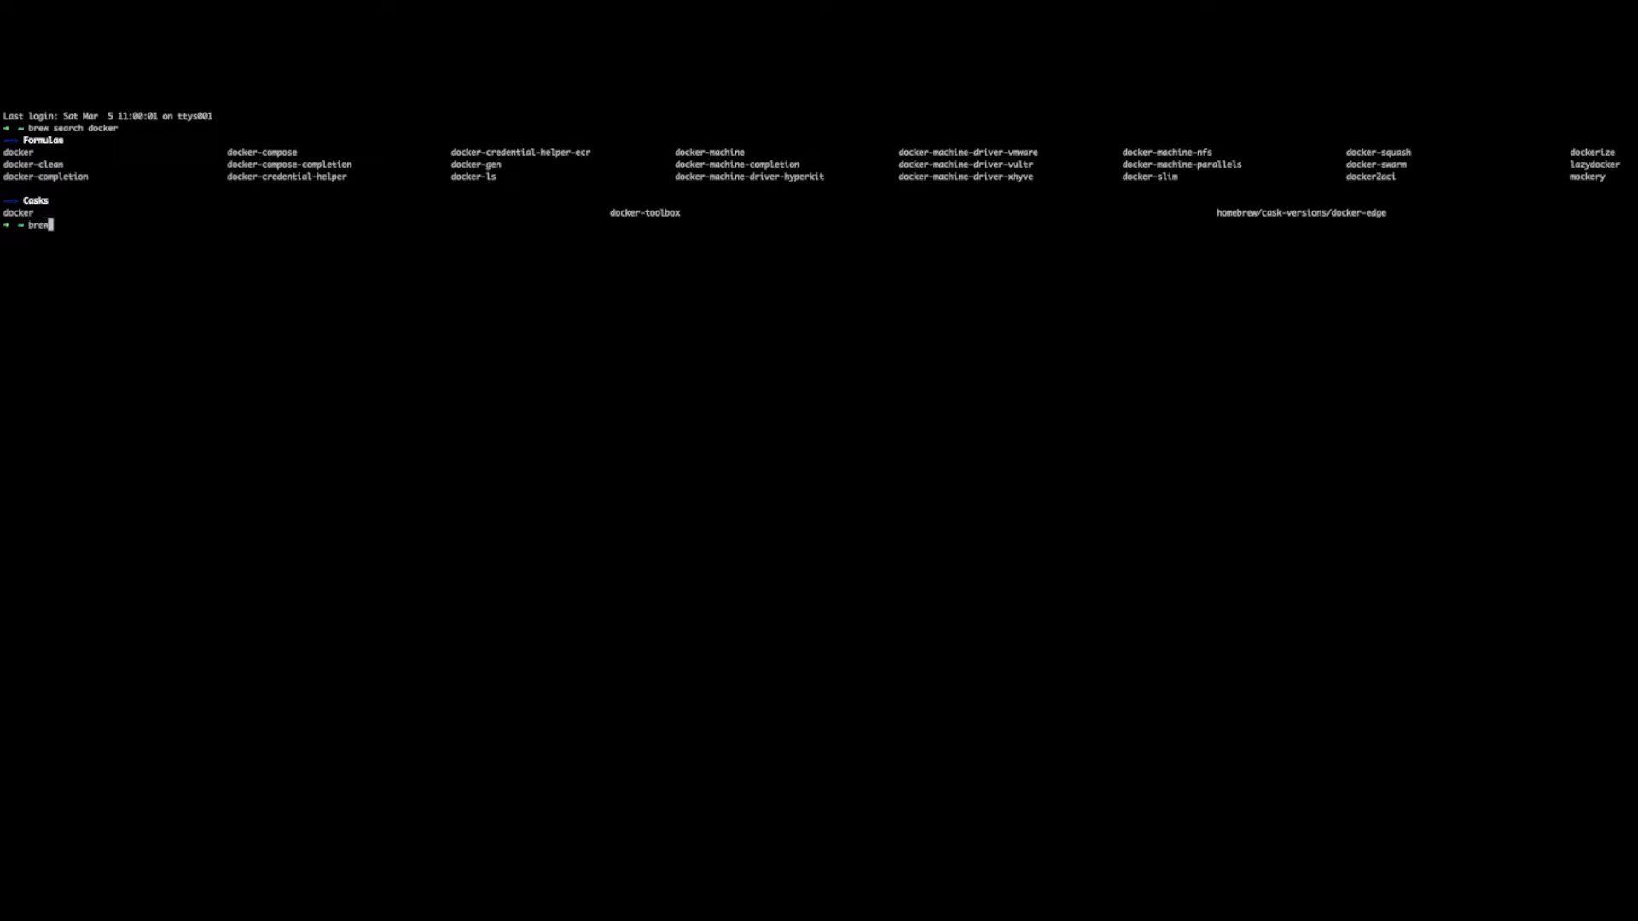
{"action": "type", "text": "install"}
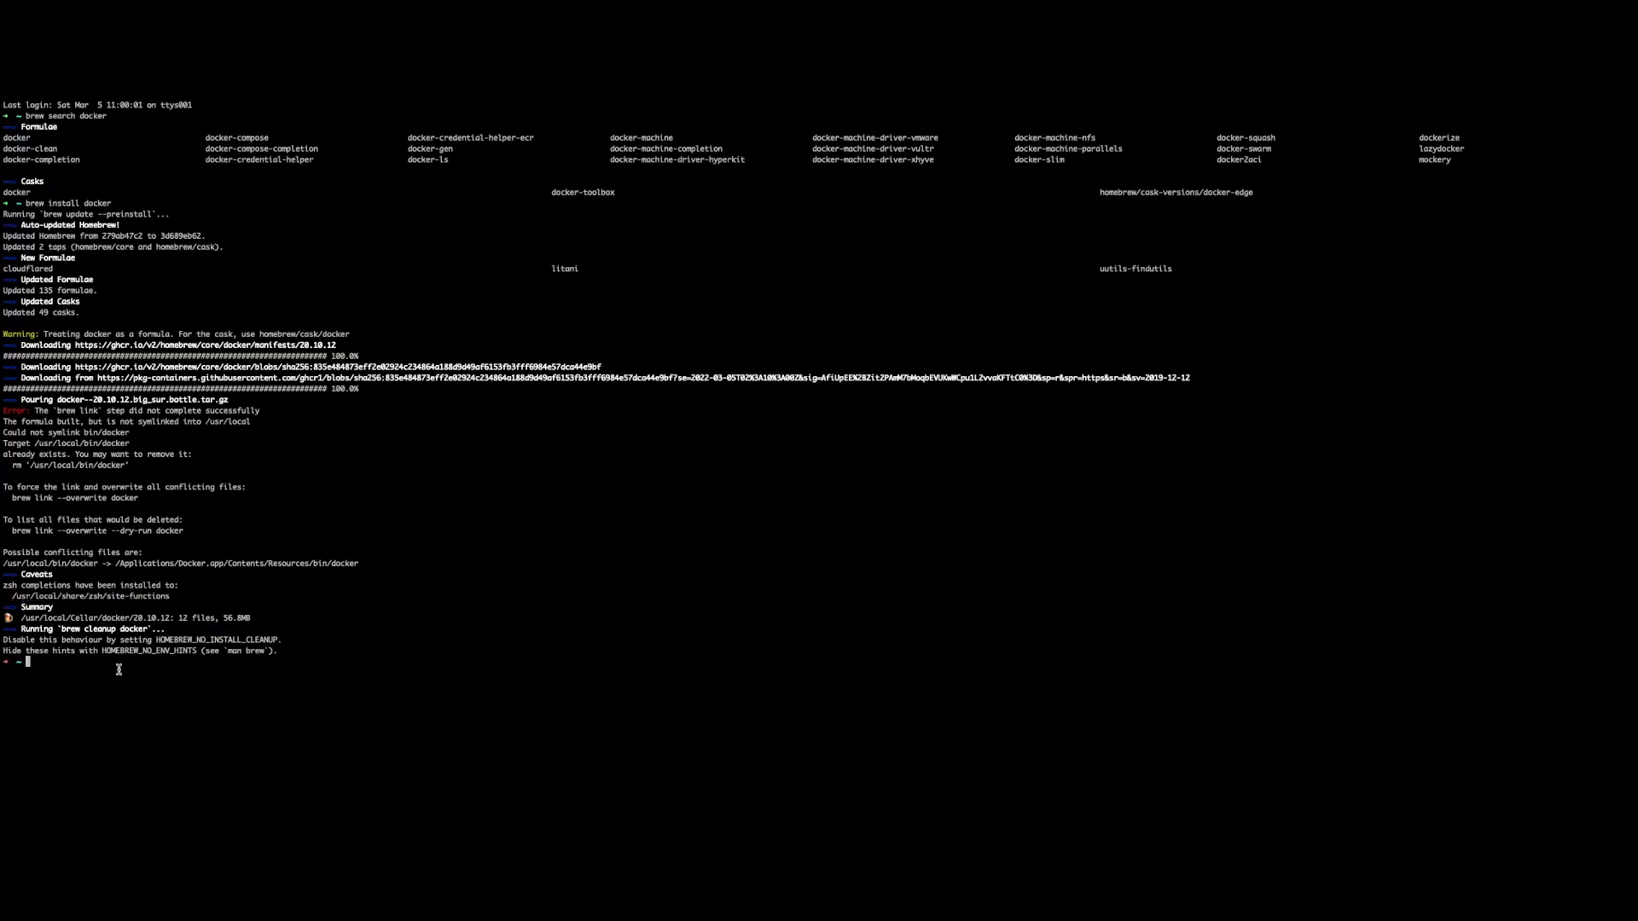
Run 'docker --version' to confirm the docker CLI responds
{"action": "type", "text": "docker -"}
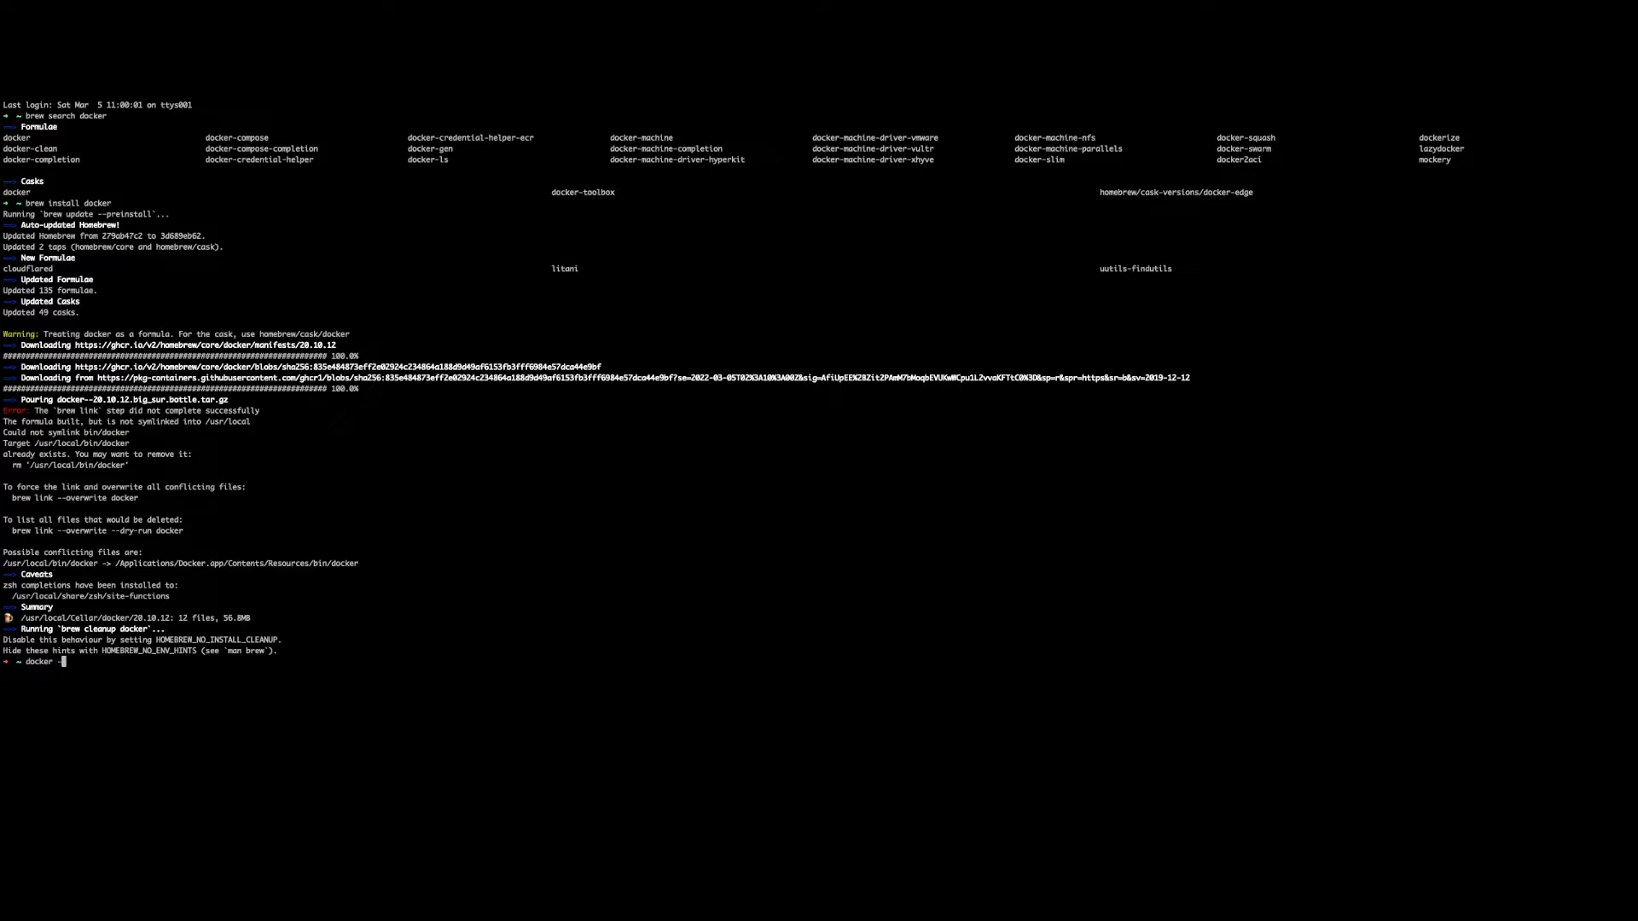
{"action": "type", "text": "version"}
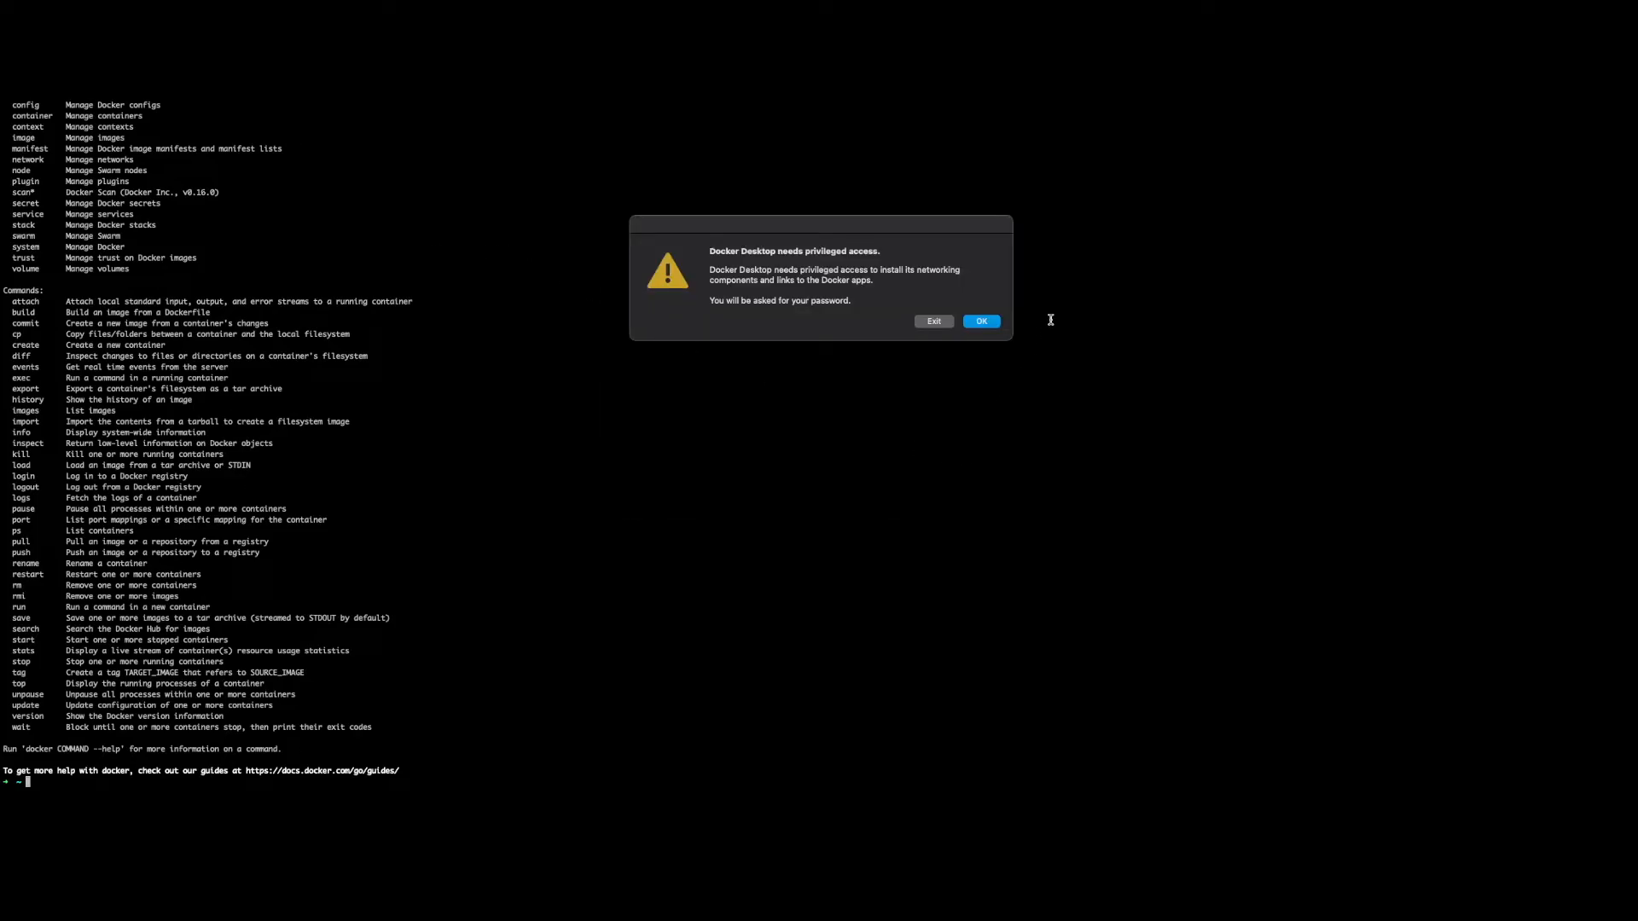
Grant Docker Desktop privileged access and enter the account password for the helper install
{"action": "left_click", "coordinate": [979, 321]}
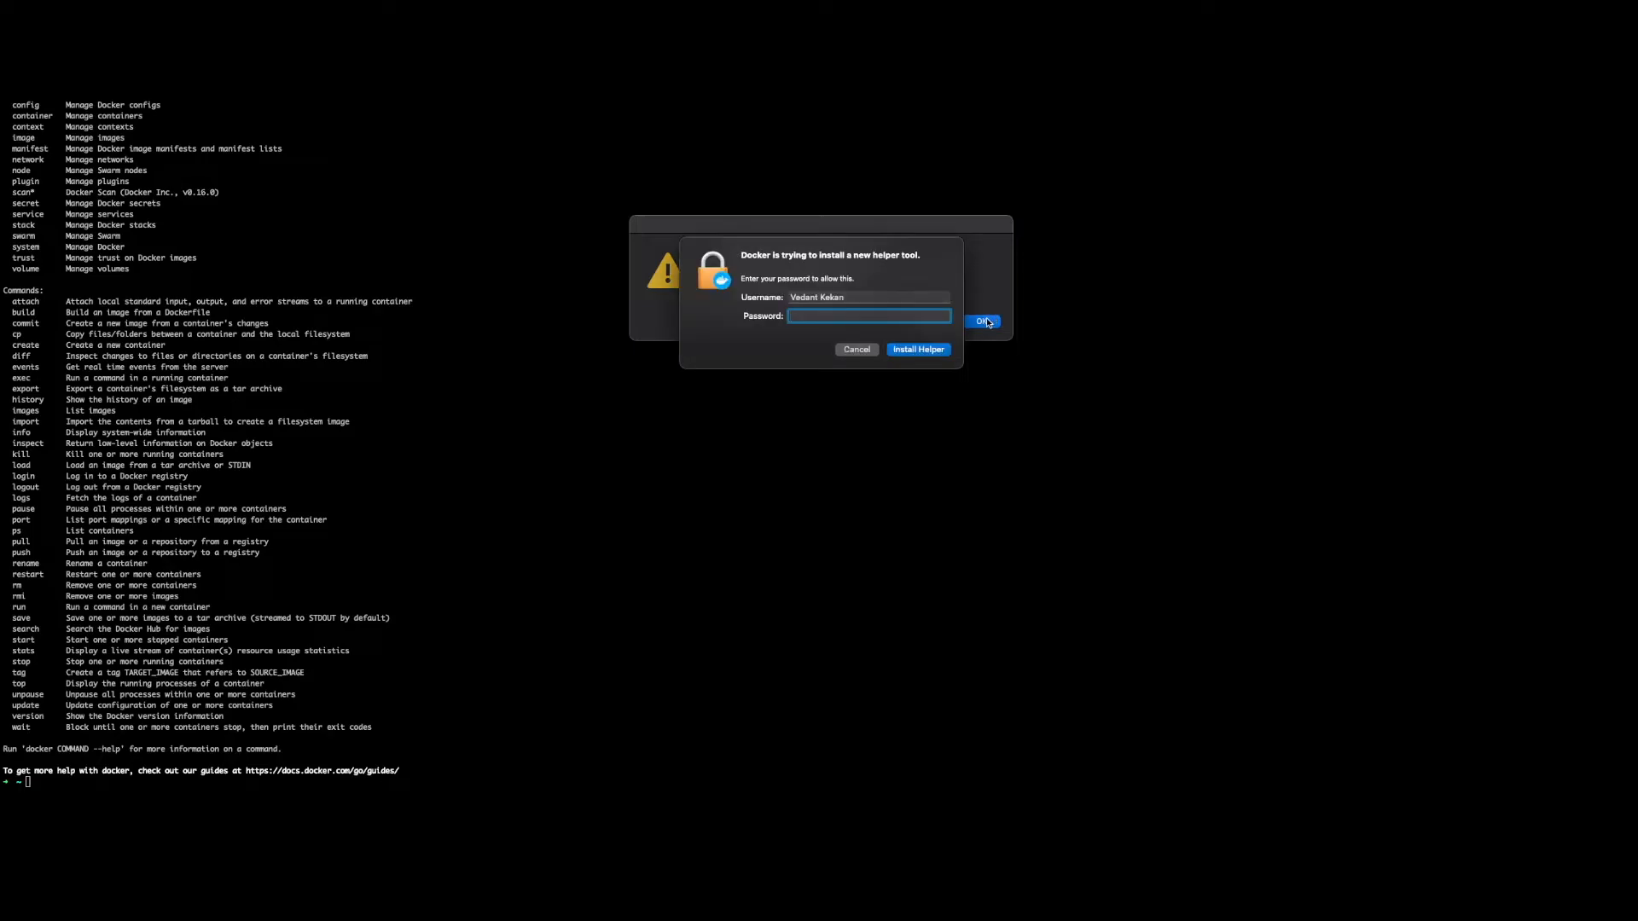
{"action": "type", "text": "password"}
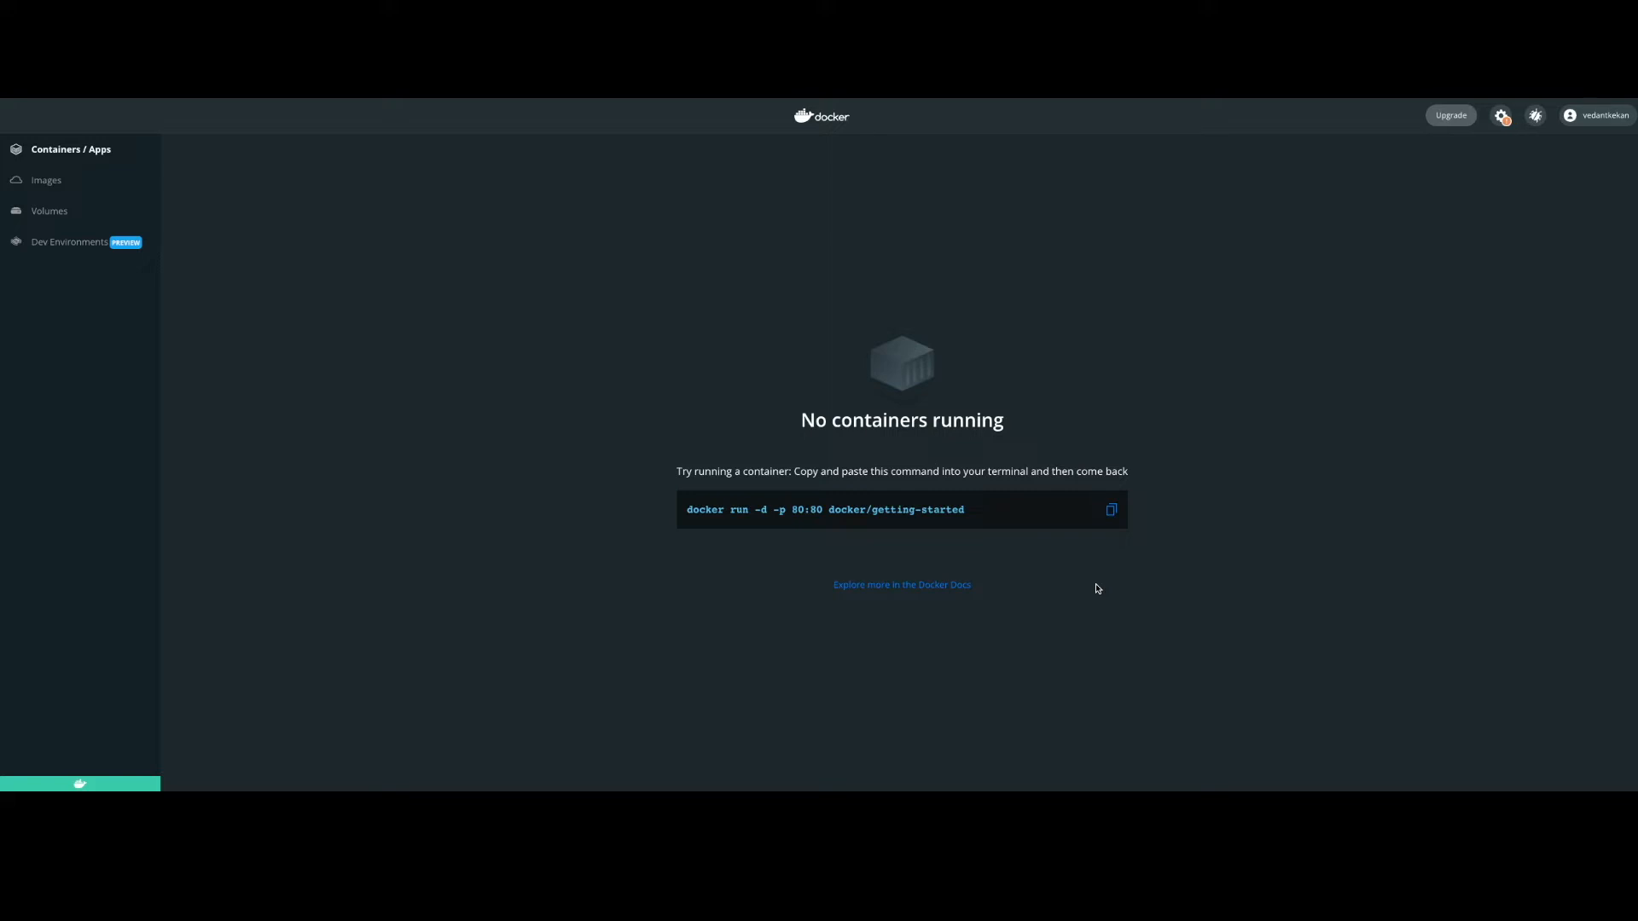
{"action": "mouse_move", "coordinate": [1104, 553]}
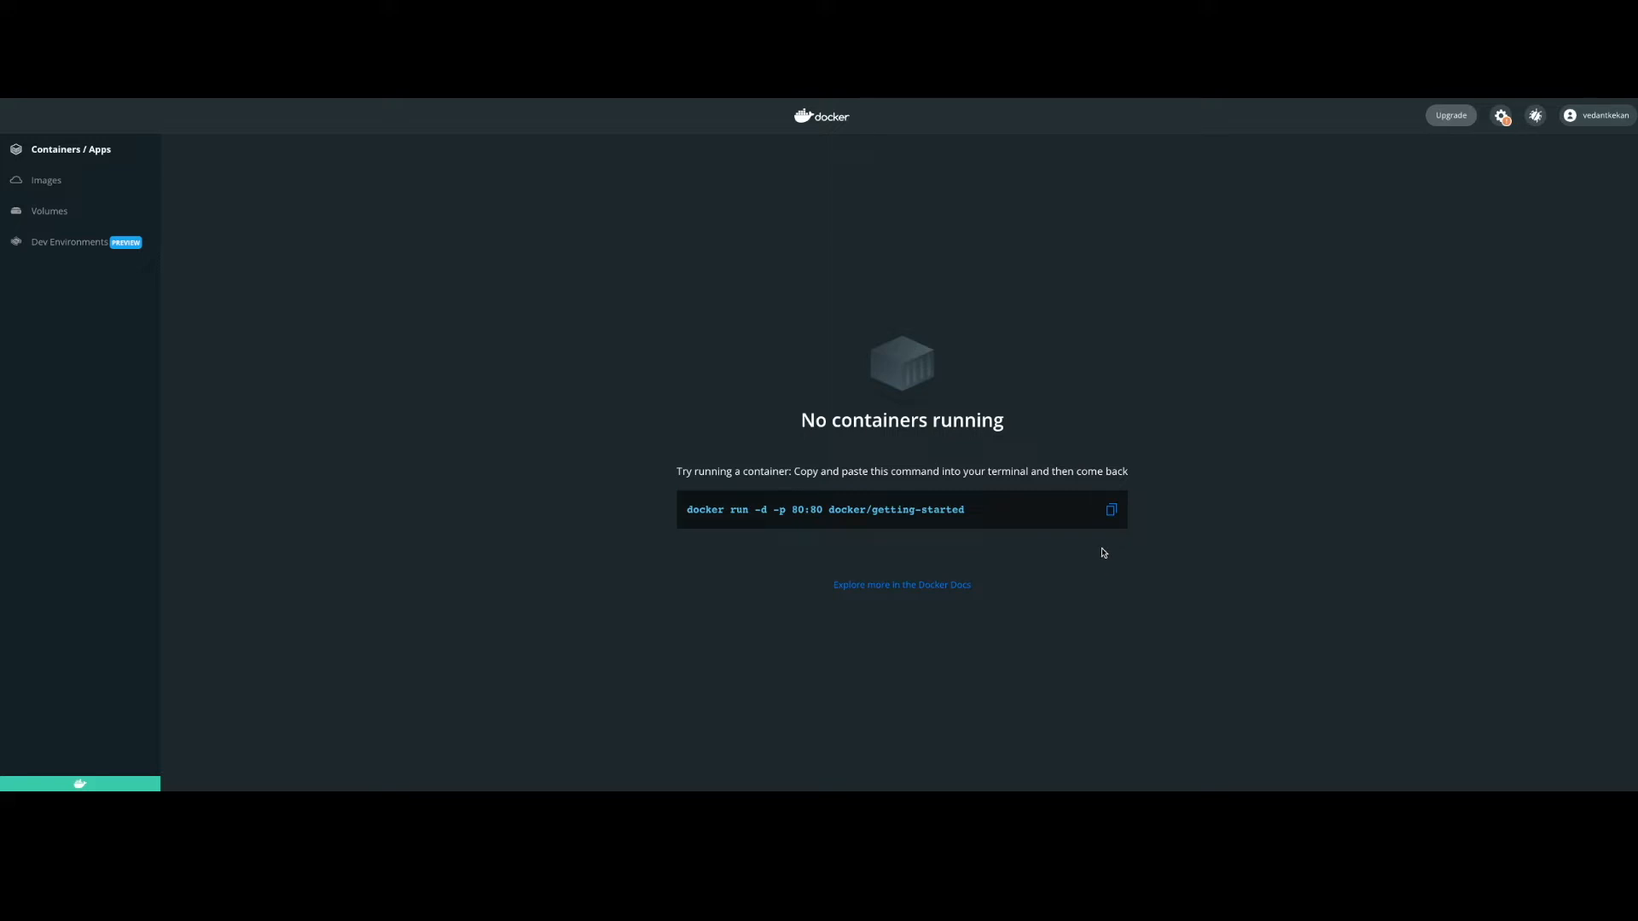